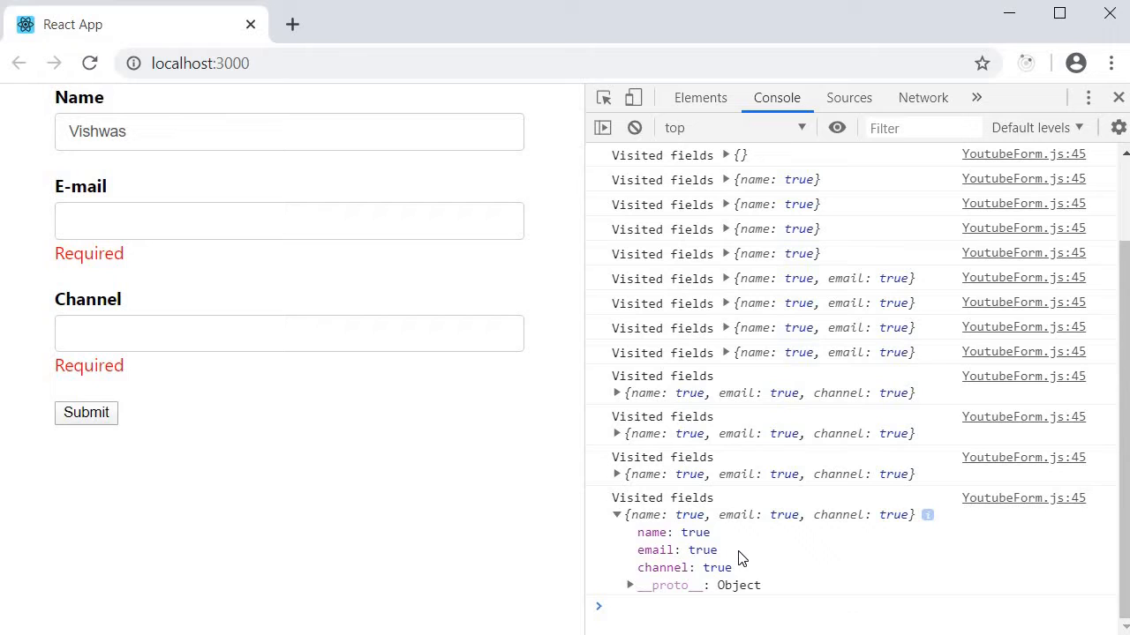
mouse_move(732, 561)
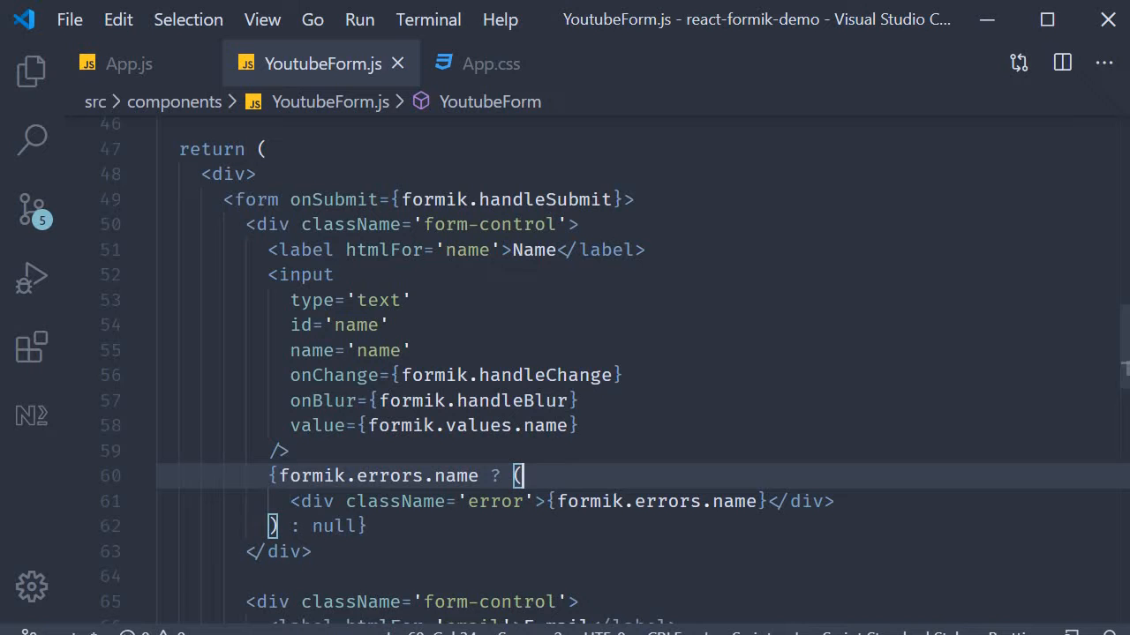
mouse_move(410, 401)
type(" formik.t")
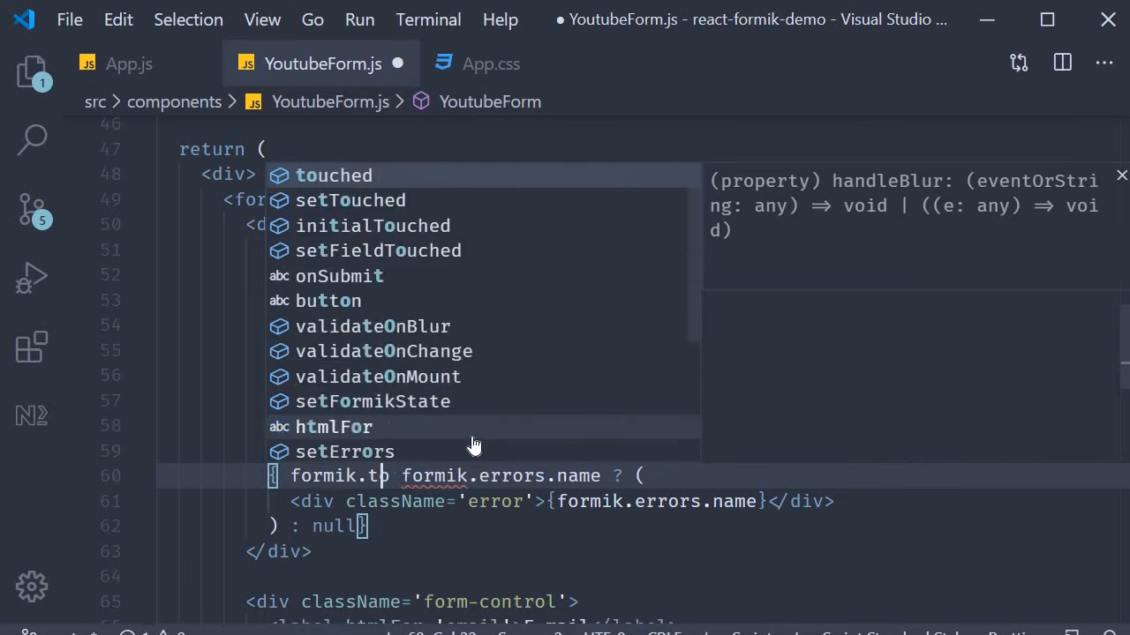
Guard the Name error with formik.touched.name && formik.errors.name.
type("ouched.name")
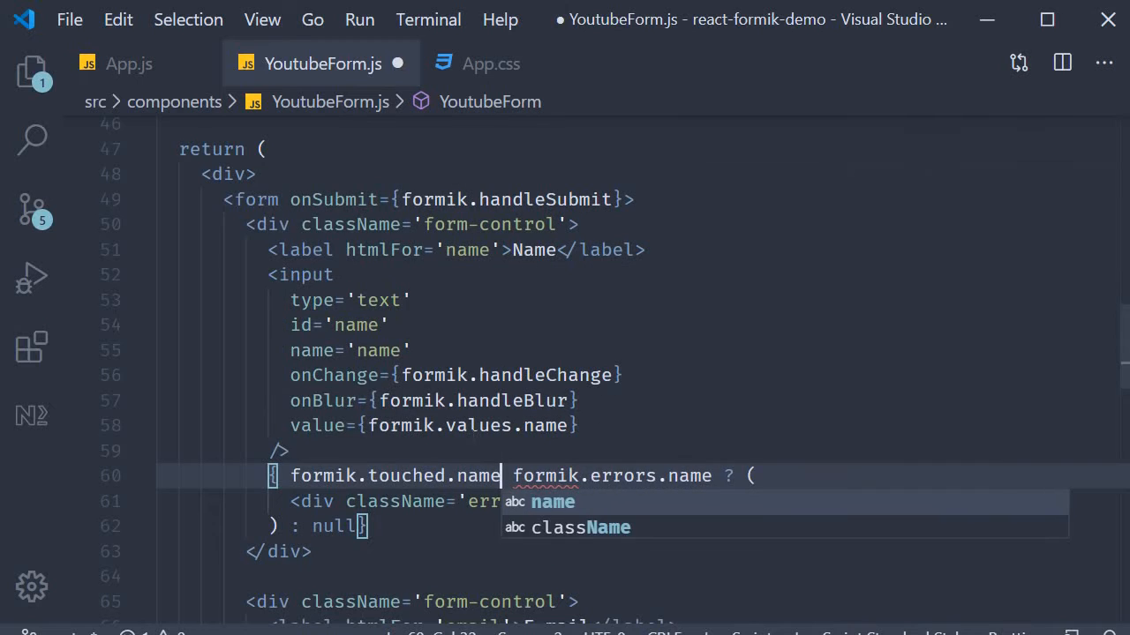
type("&&")
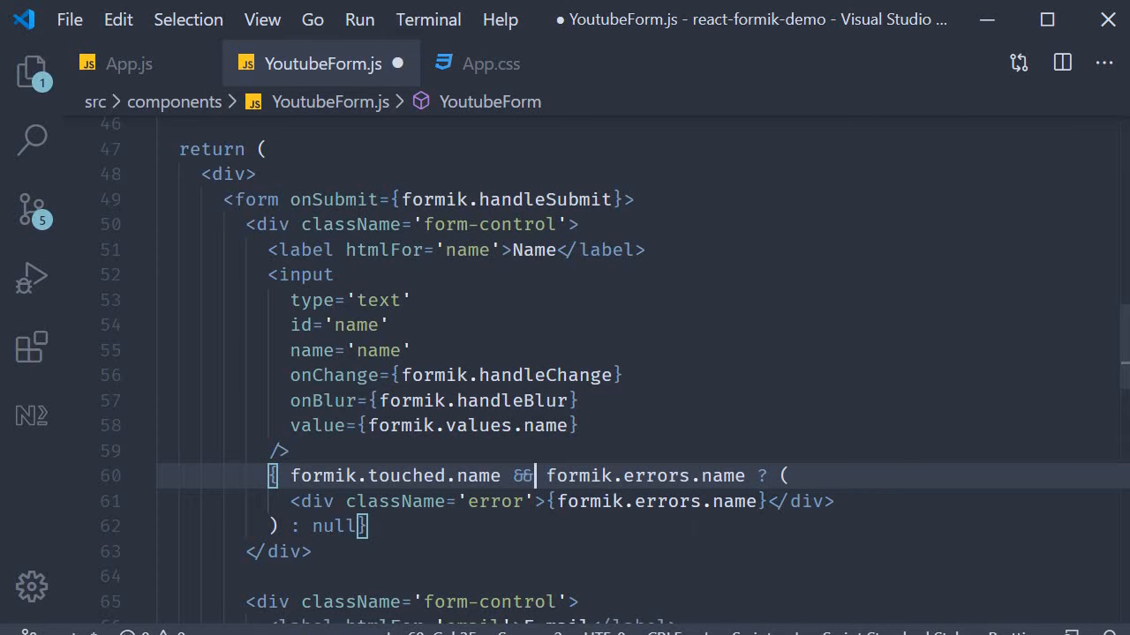
Prefix the Email and Channel error conditions with formik.touched.email && and formik.touched.channel &&.
scroll("down", 3)
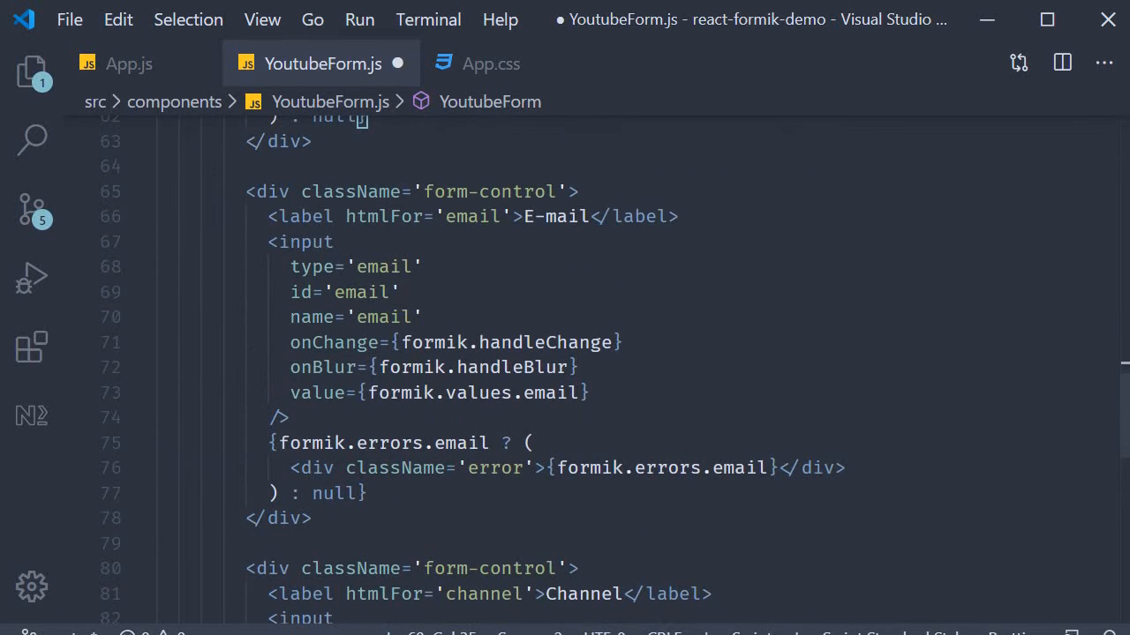
type("fprmik.touched.email &&")
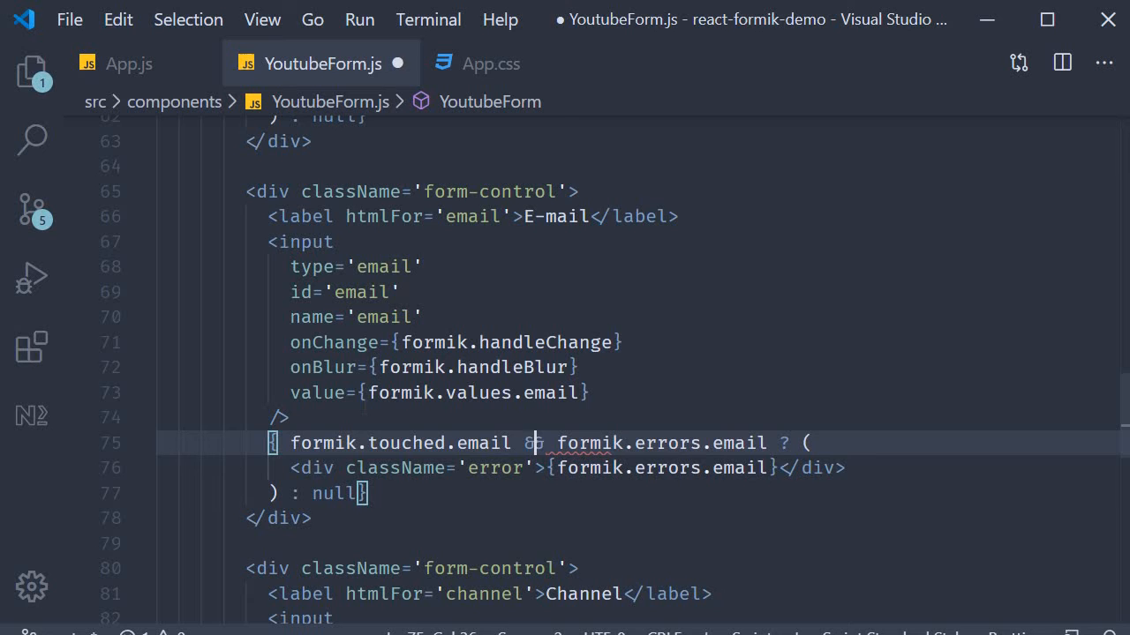
scroll("down", 3)
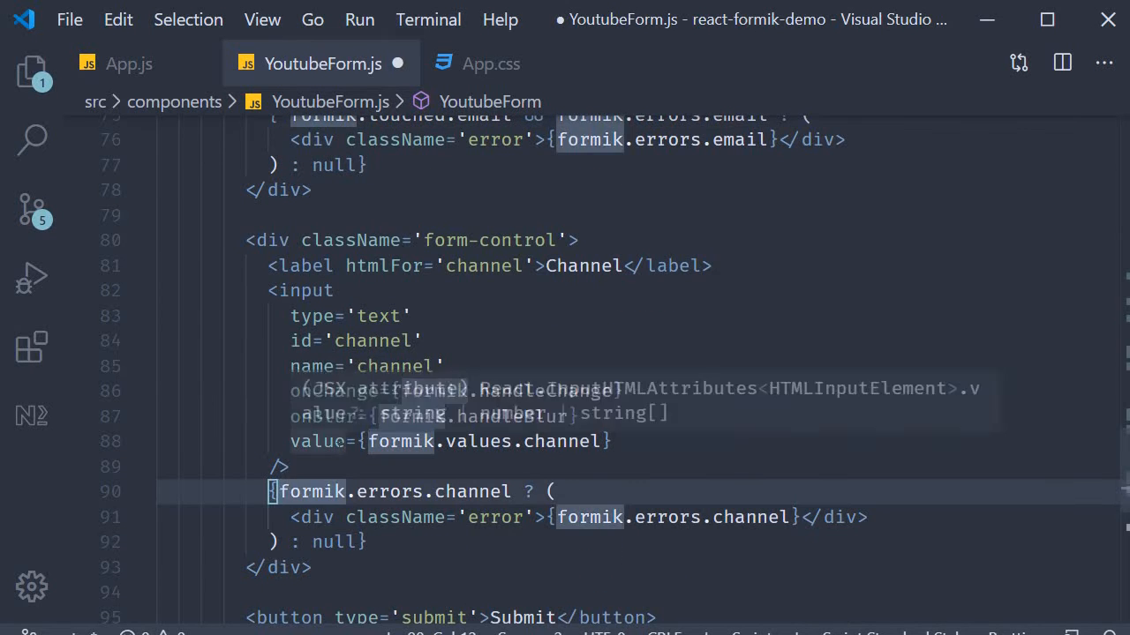
type("formik.touched")
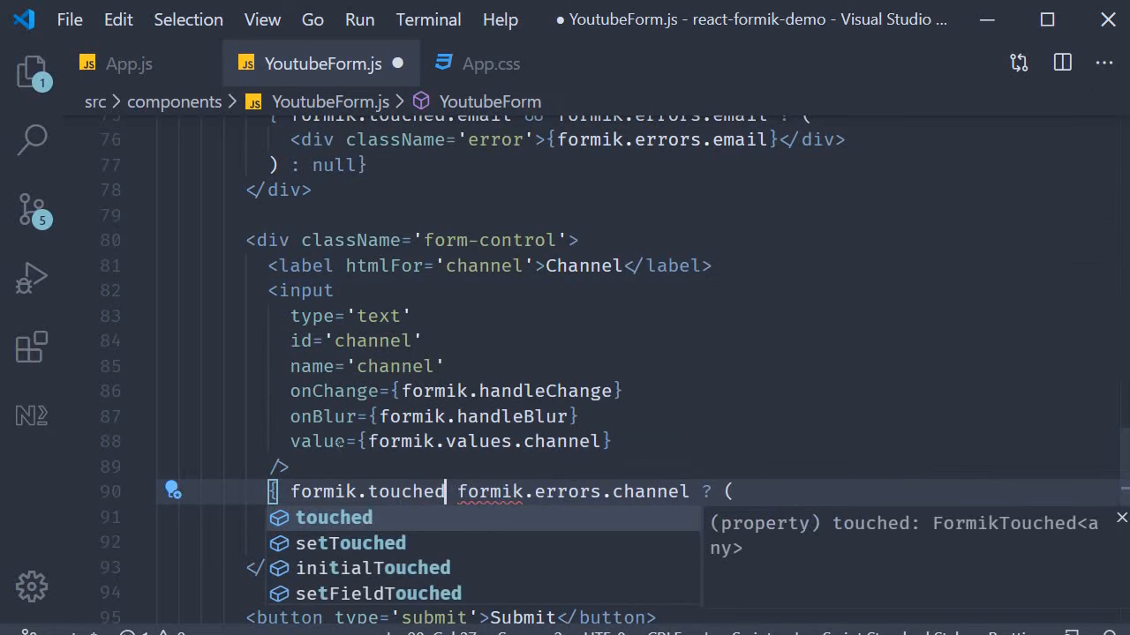
type(".ch")
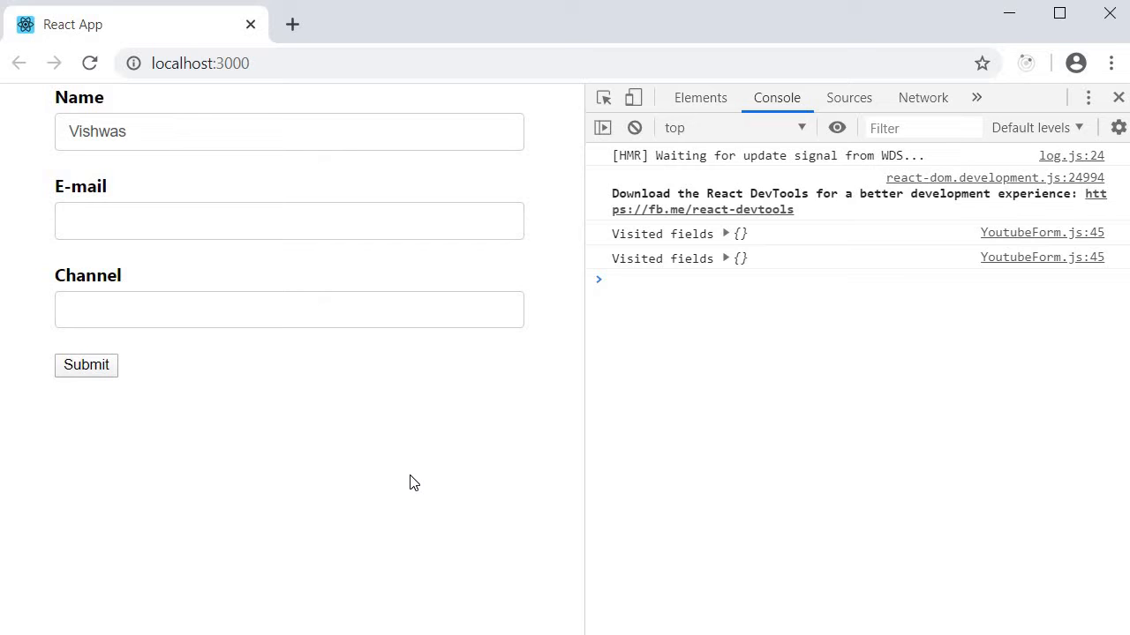
Select the Name value Vishwas in the reloaded form and clear the field.
left_click(289, 131)
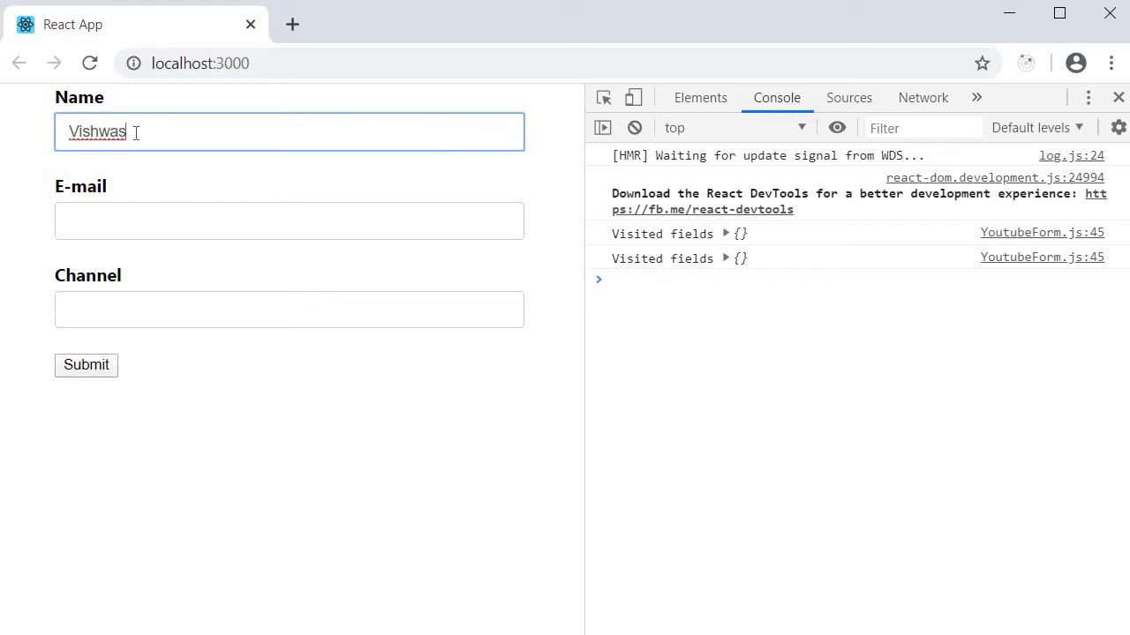
double_click(98, 131)
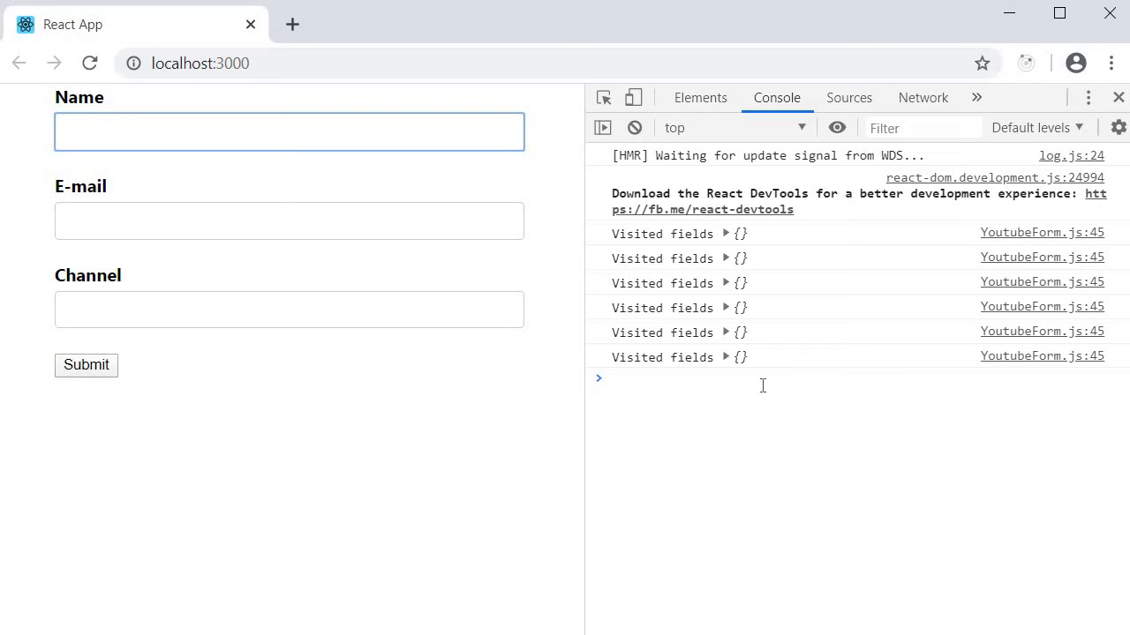
Blur the empty Name field so Required shows and the console logs name as touched.
left_click(289, 131)
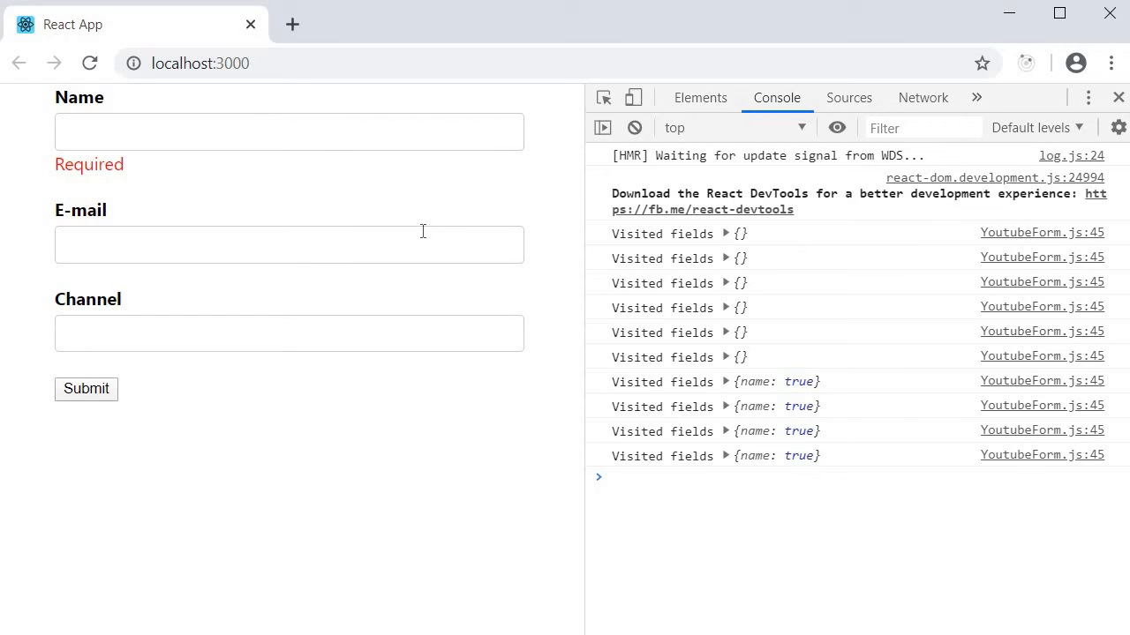
mouse_move(131, 180)
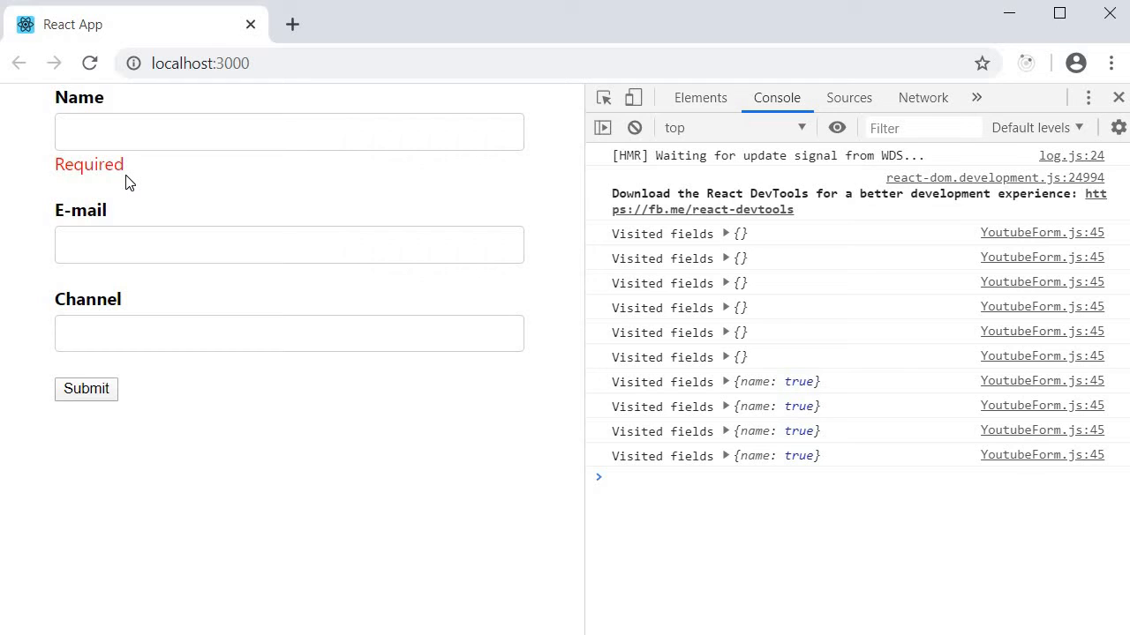
mouse_move(173, 181)
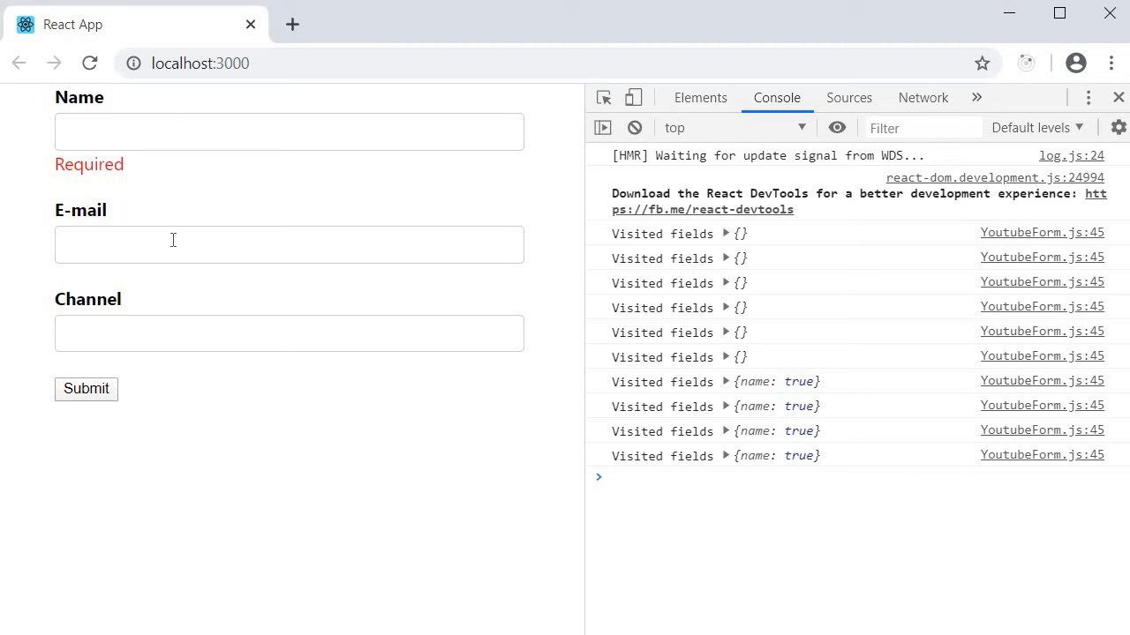
mouse_move(378, 297)
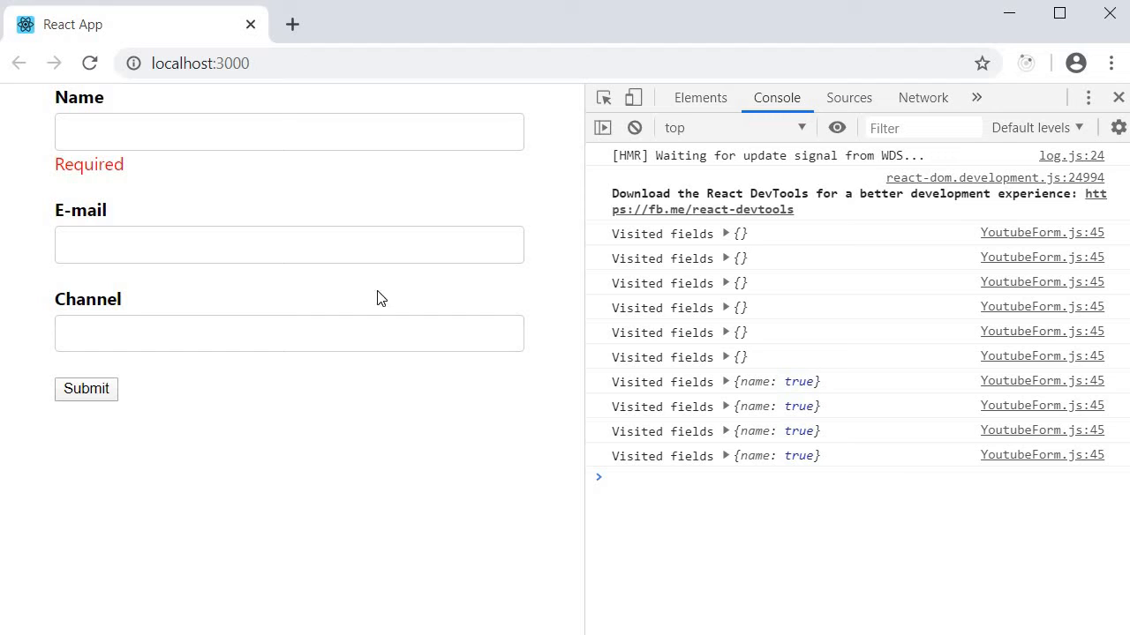
left_click(289, 244)
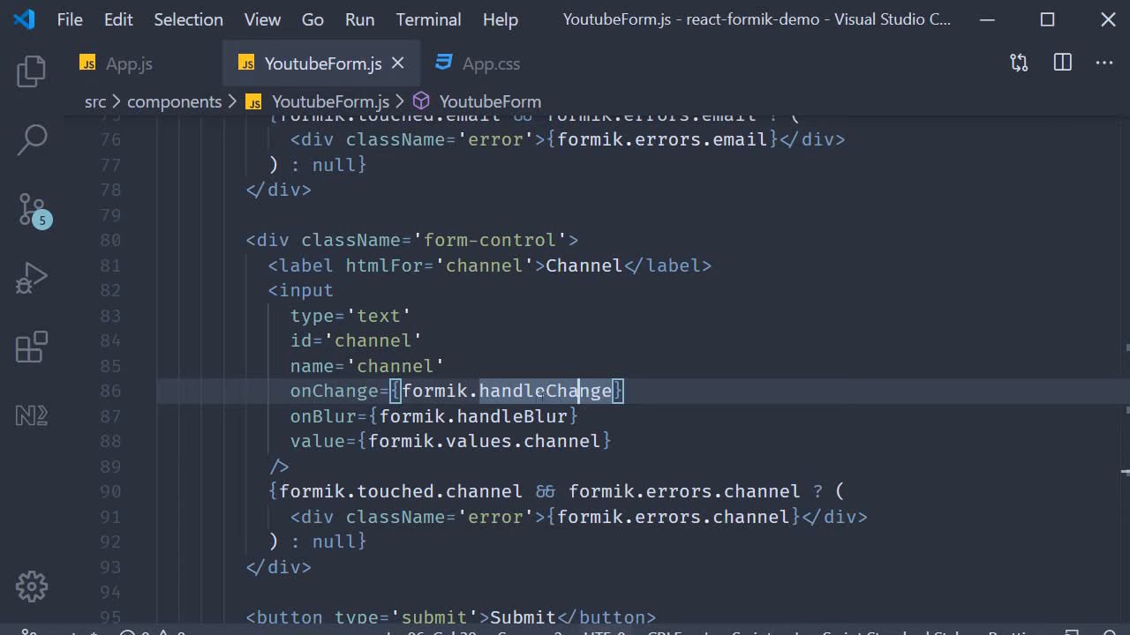
mouse_move(314, 480)
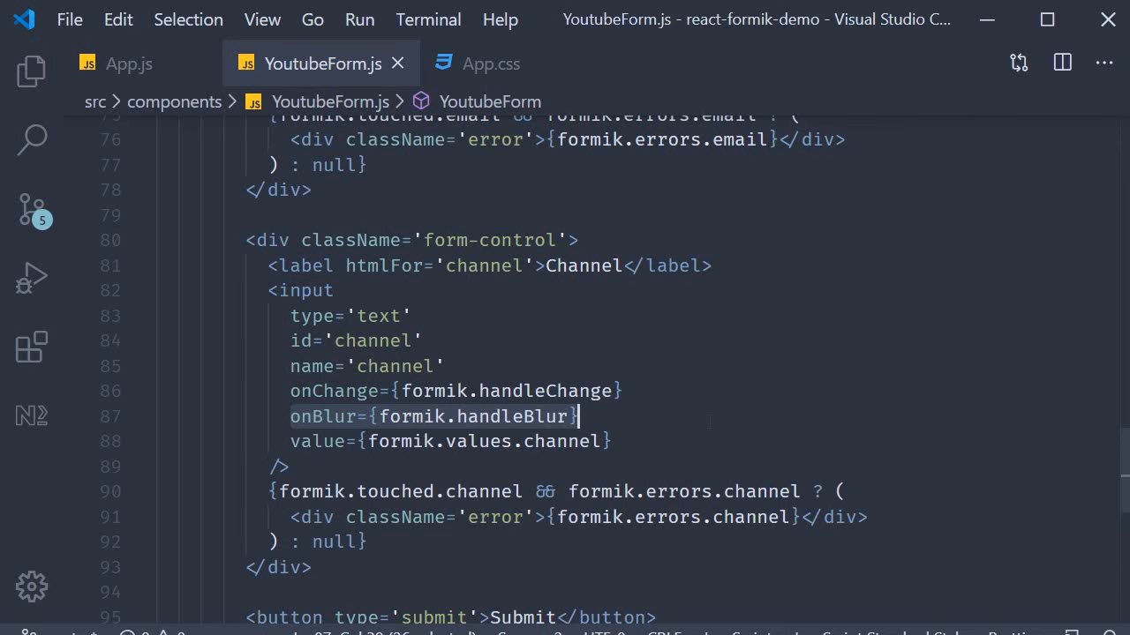
scroll("up", 3)
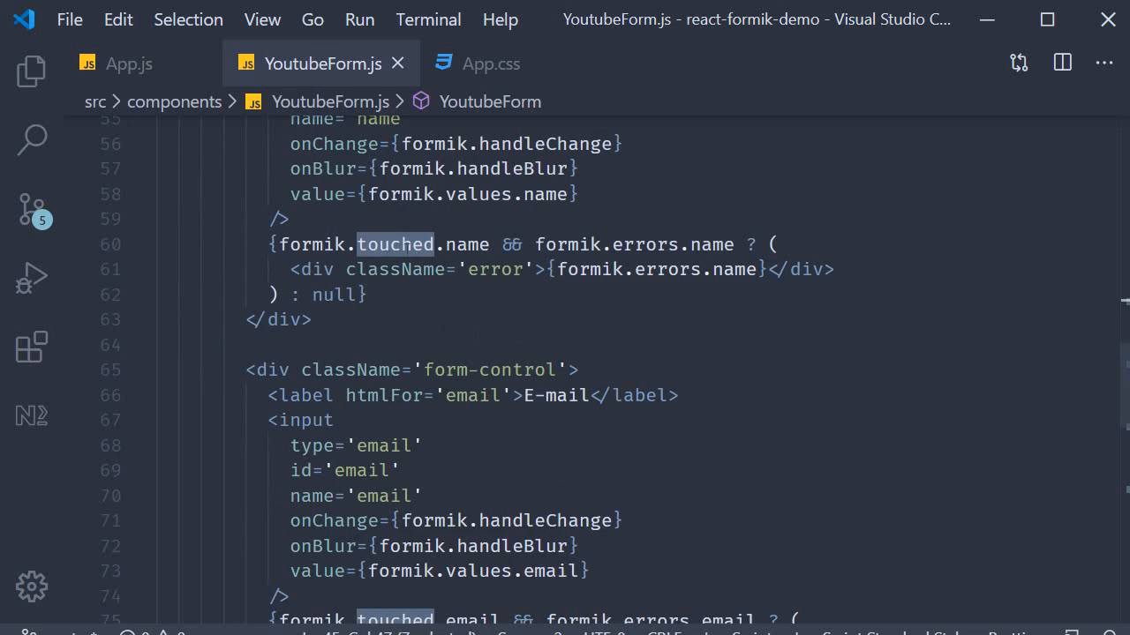
mouse_move(396, 244)
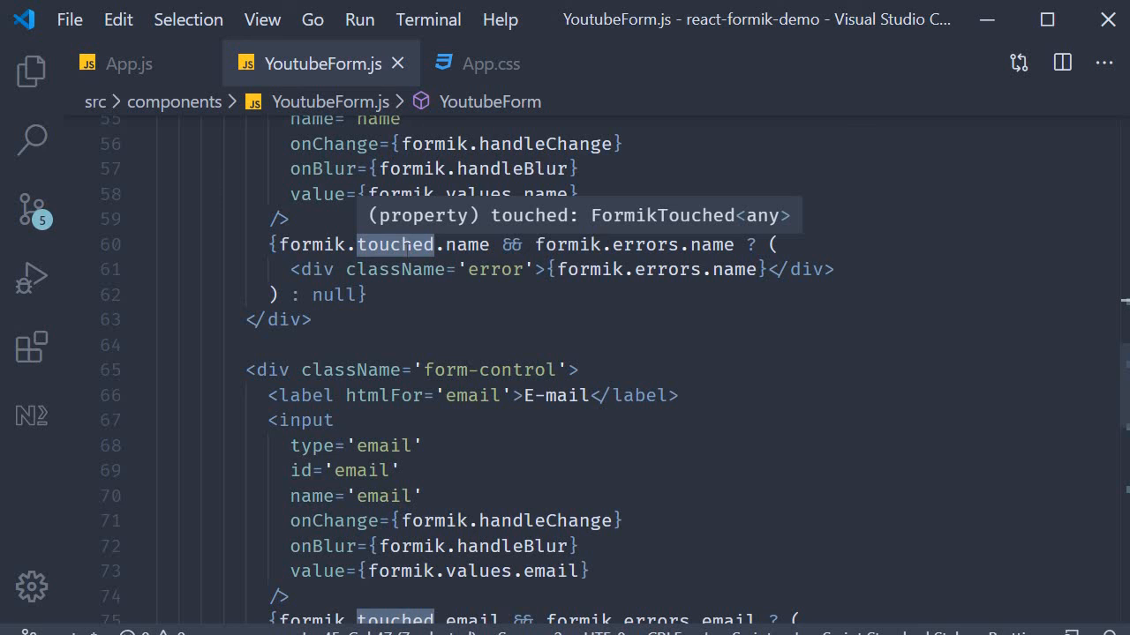
mouse_move(406, 250)
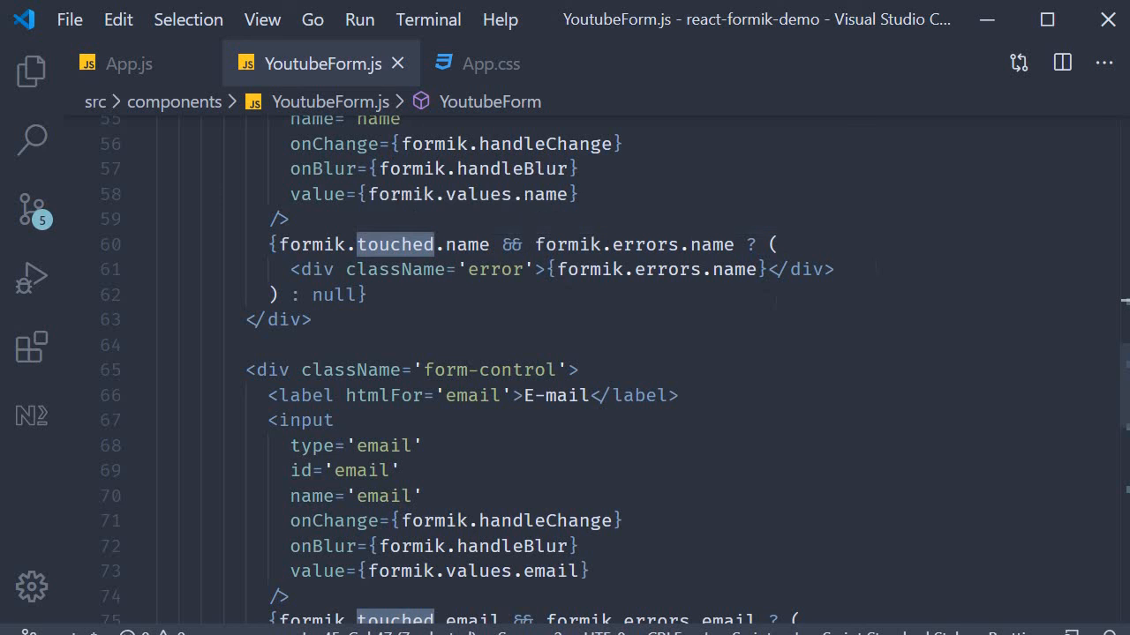